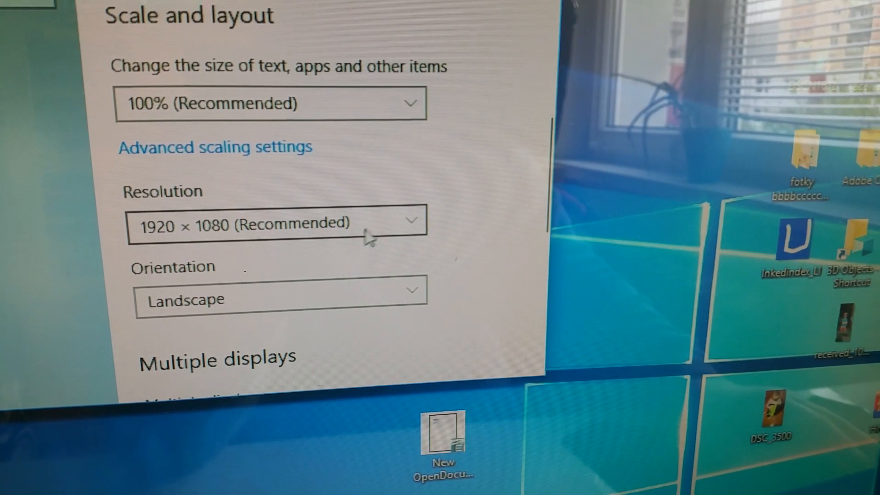
scroll(down, 3)
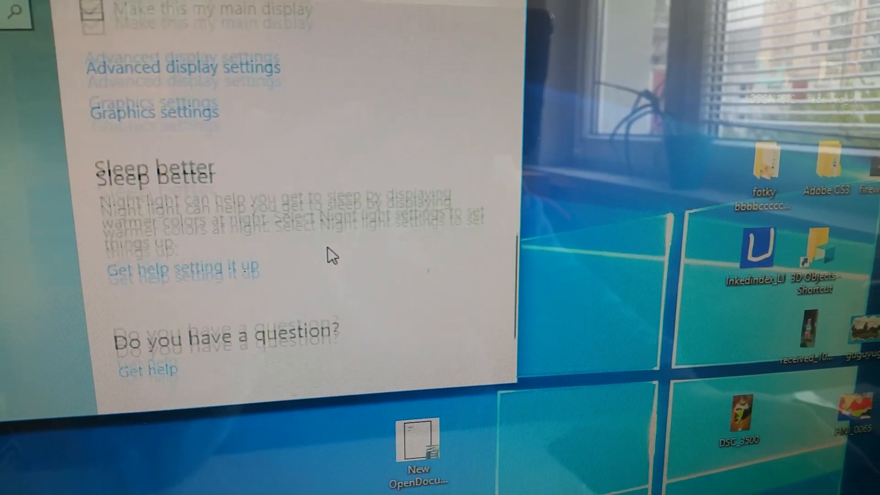